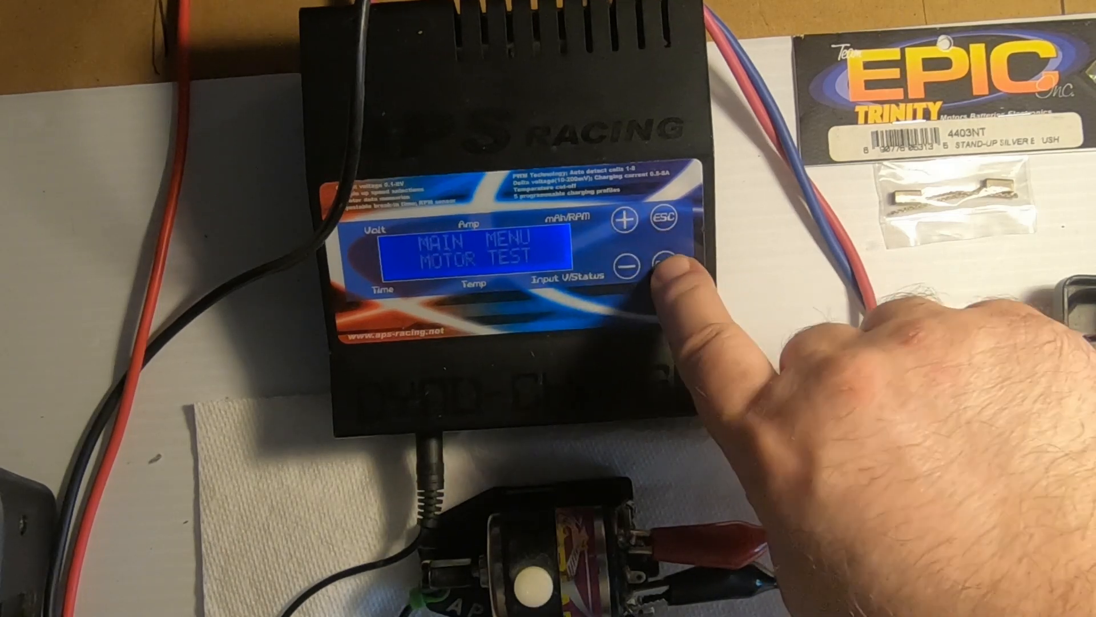
left_click(658, 262)
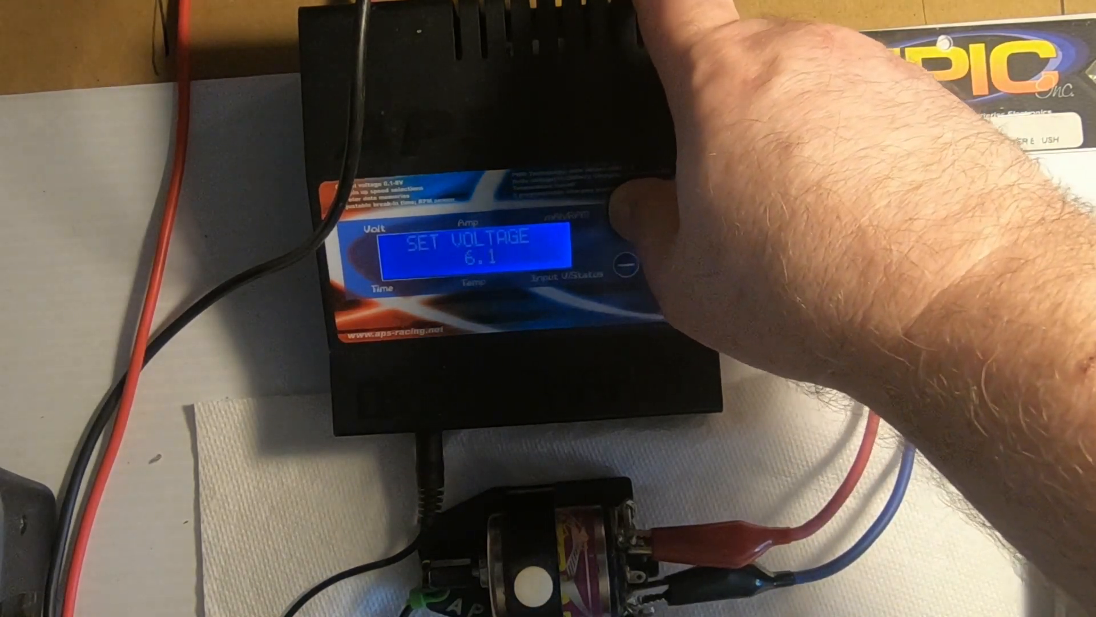
left_click(623, 211)
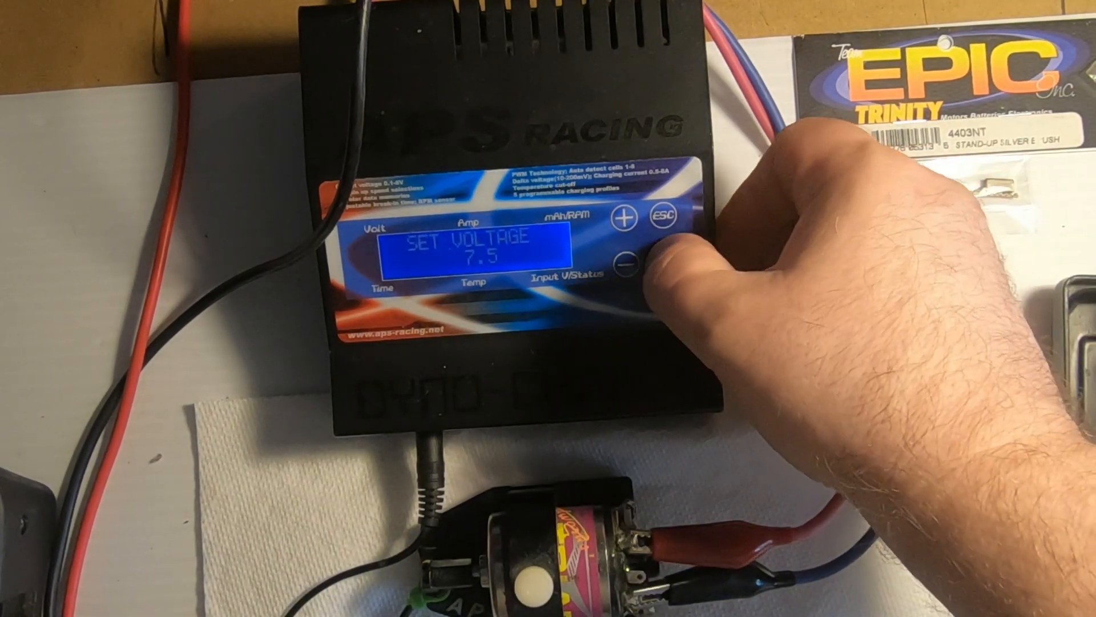
left_click(660, 260)
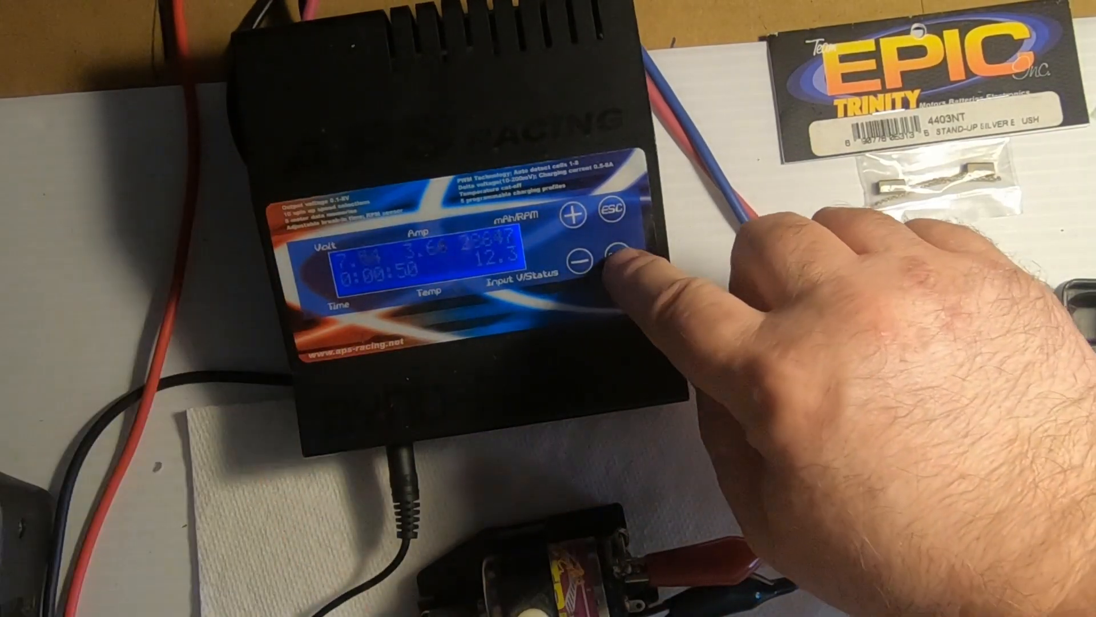
left_click(586, 259)
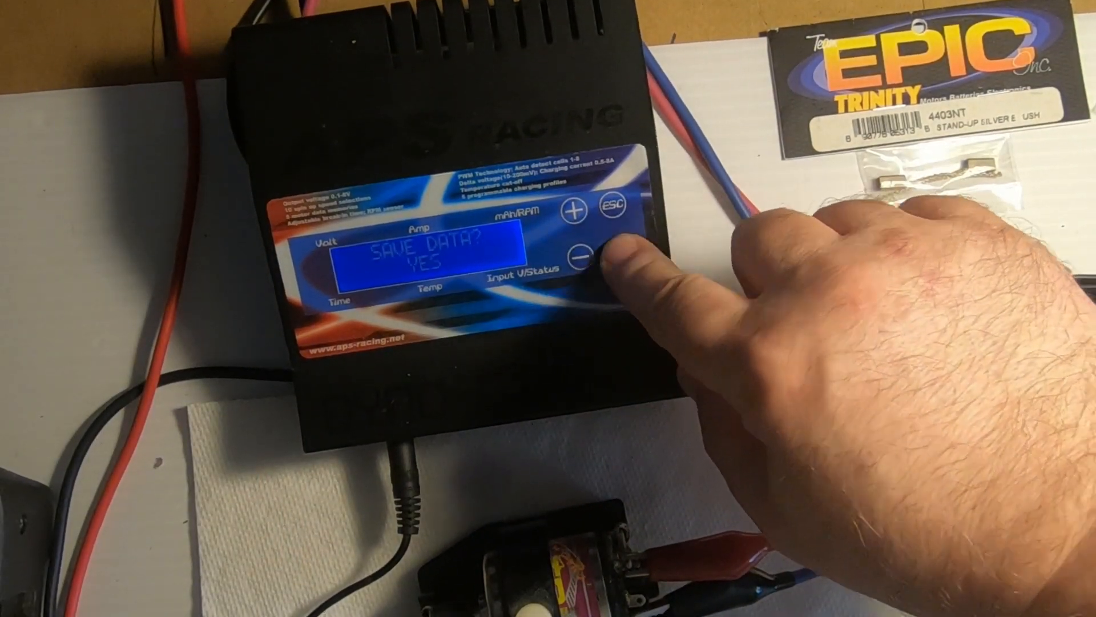
left_click(615, 251)
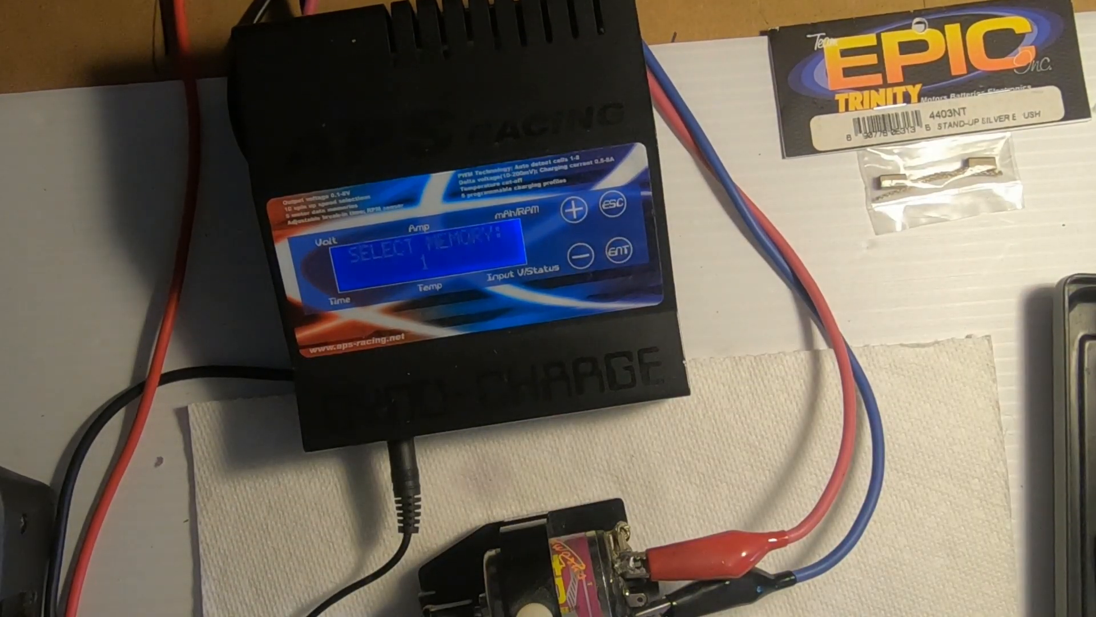